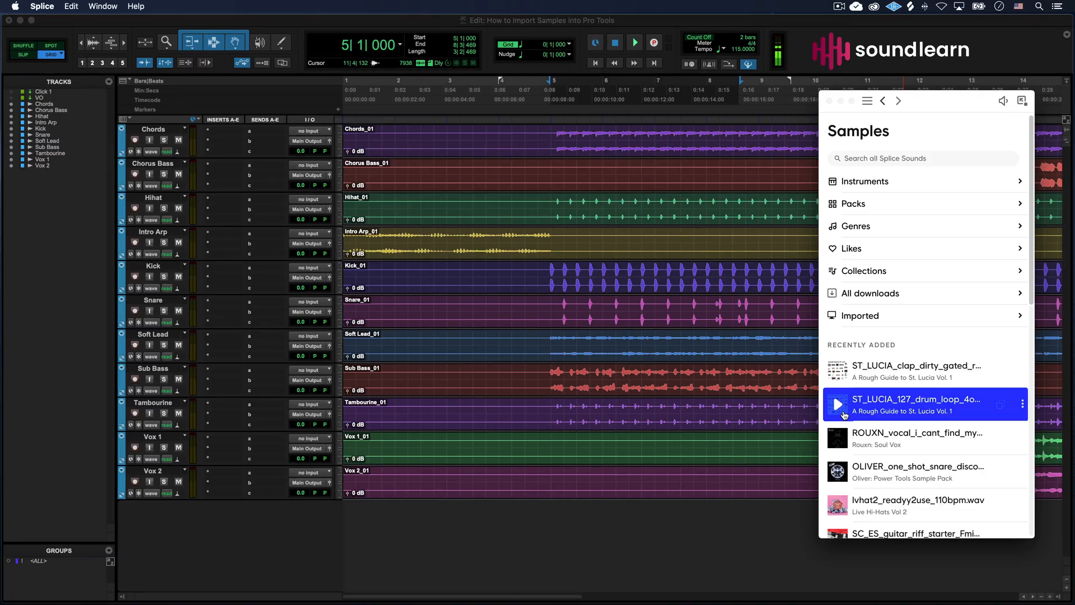
Step: Play the ST_LUCIA_127 drum loop from Splice's Recently Added samples
left_click(838, 405)
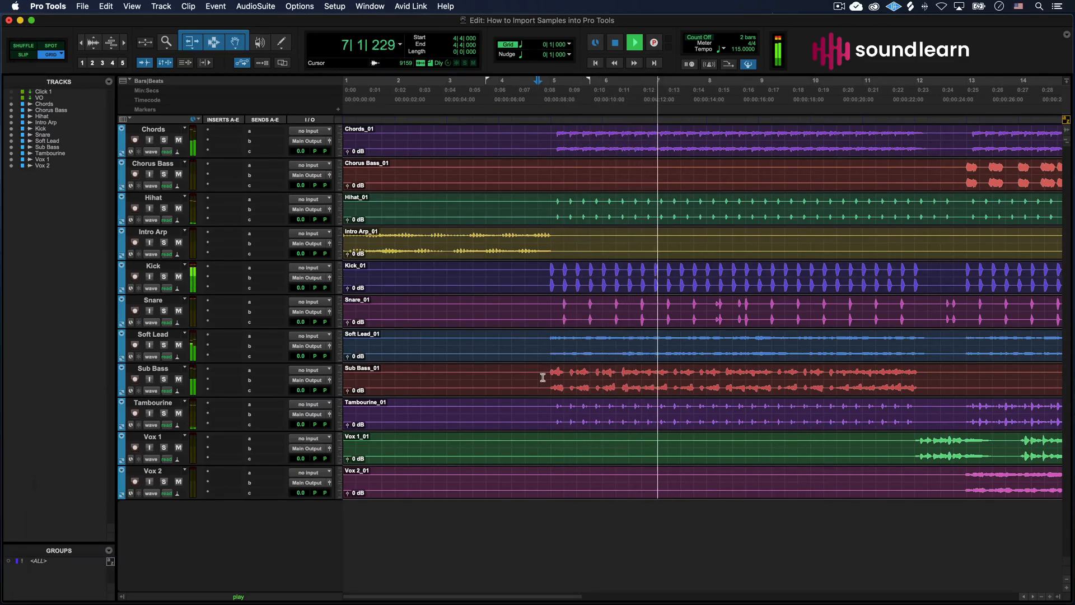
Step: Stop playback from the transport
left_click(615, 42)
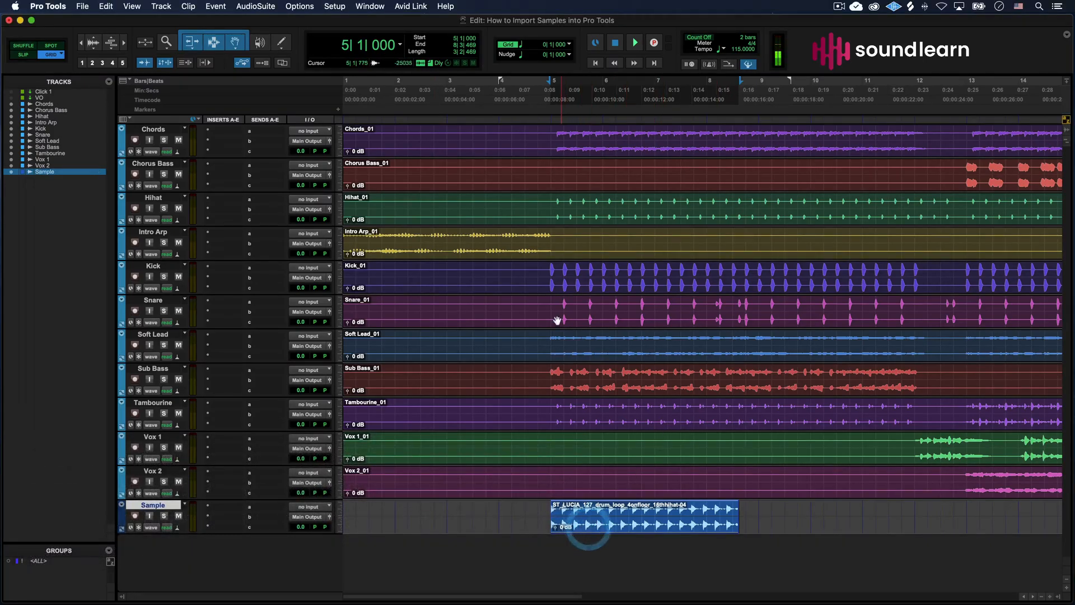
mouse_move(539, 342)
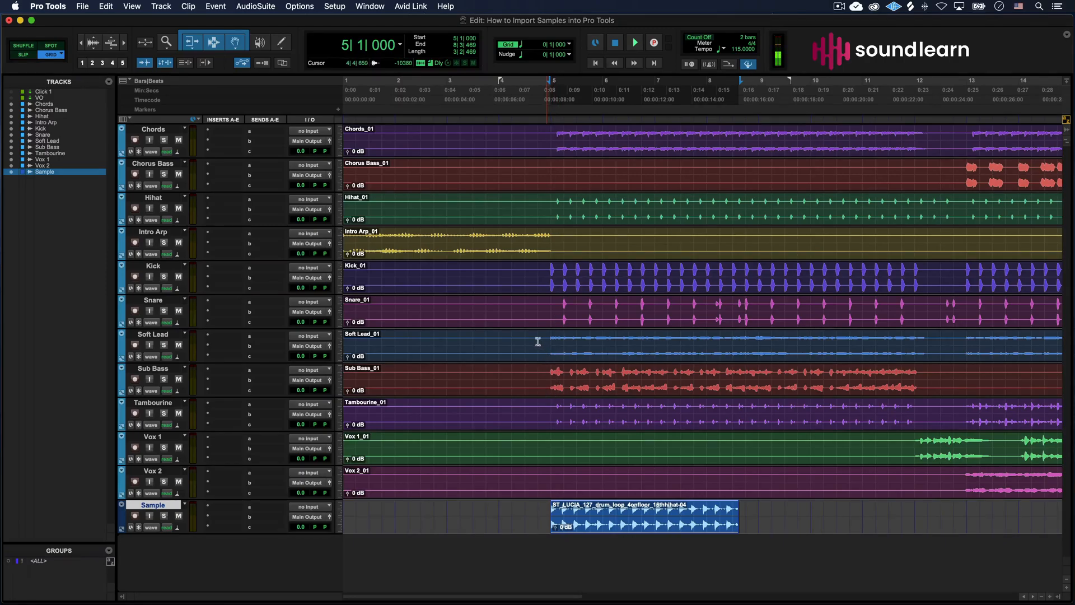
Step: Place the playhead before the loop at bar 5 and audition it with the song
left_click(523, 335)
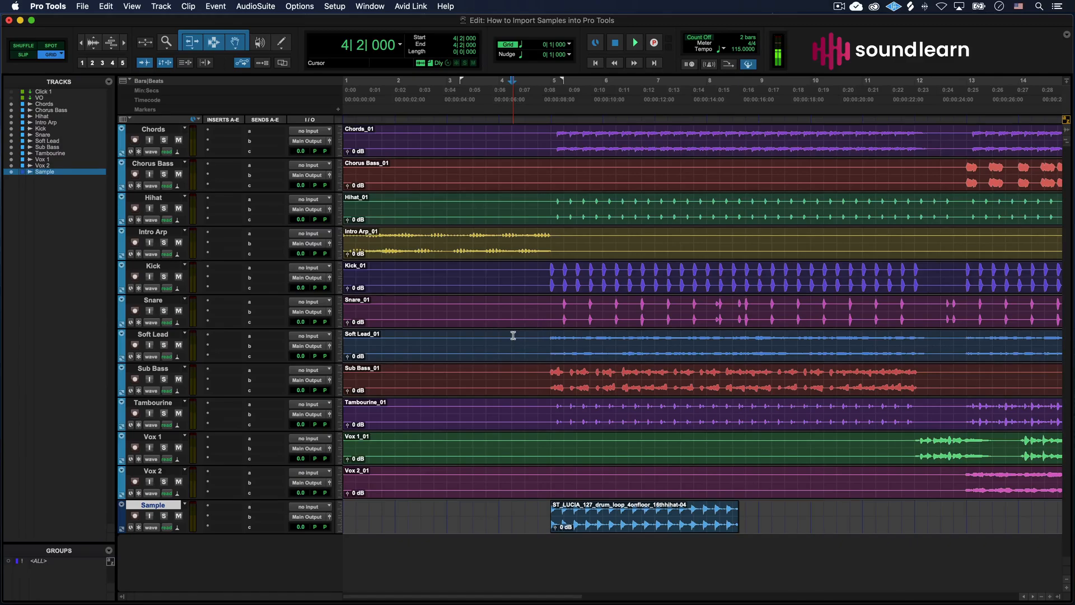
left_click(634, 41)
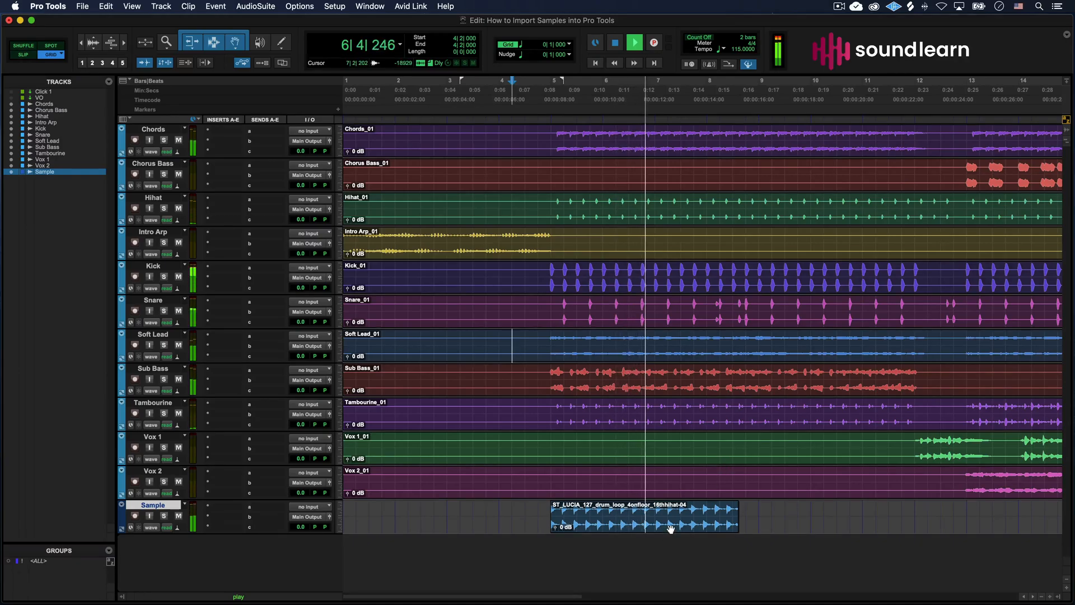
left_click(613, 42)
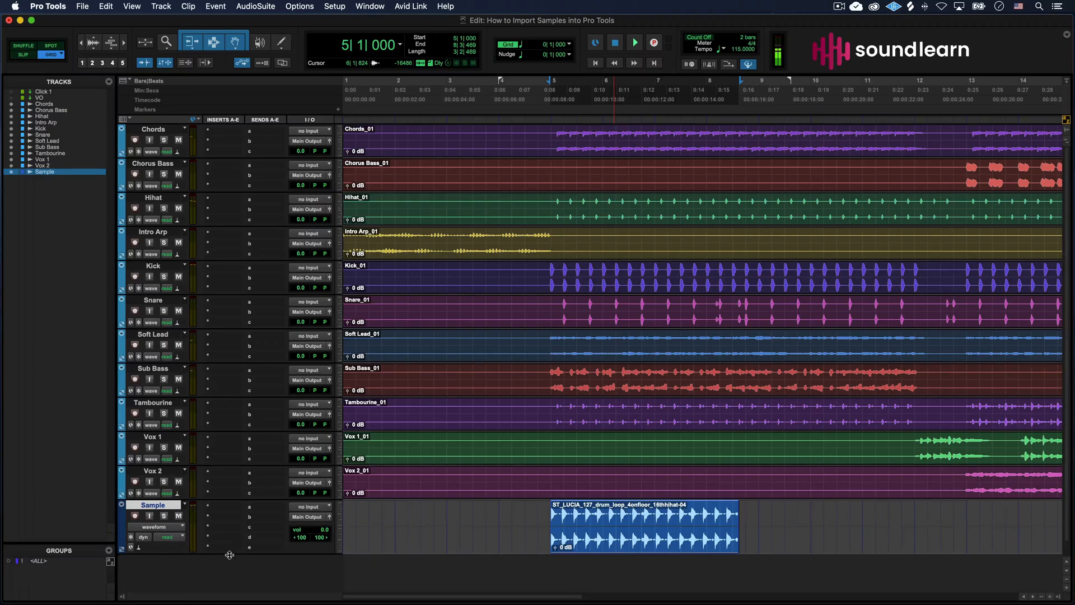
Step: Set the Sample track's elastic audio to Rhythmic and its timebase to Ticks
scroll("down", 3)
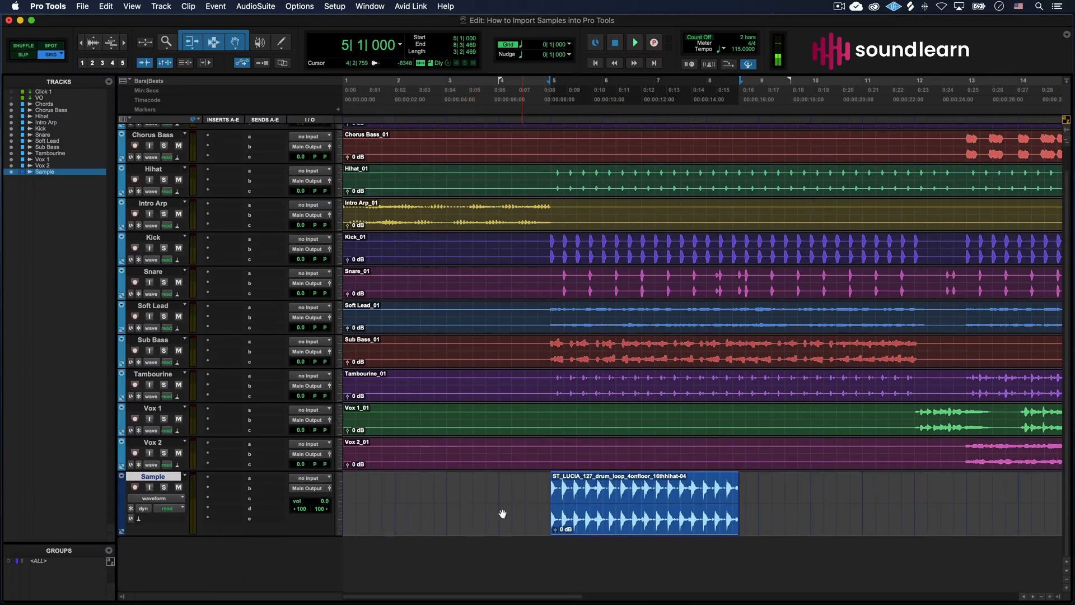
left_click(158, 509)
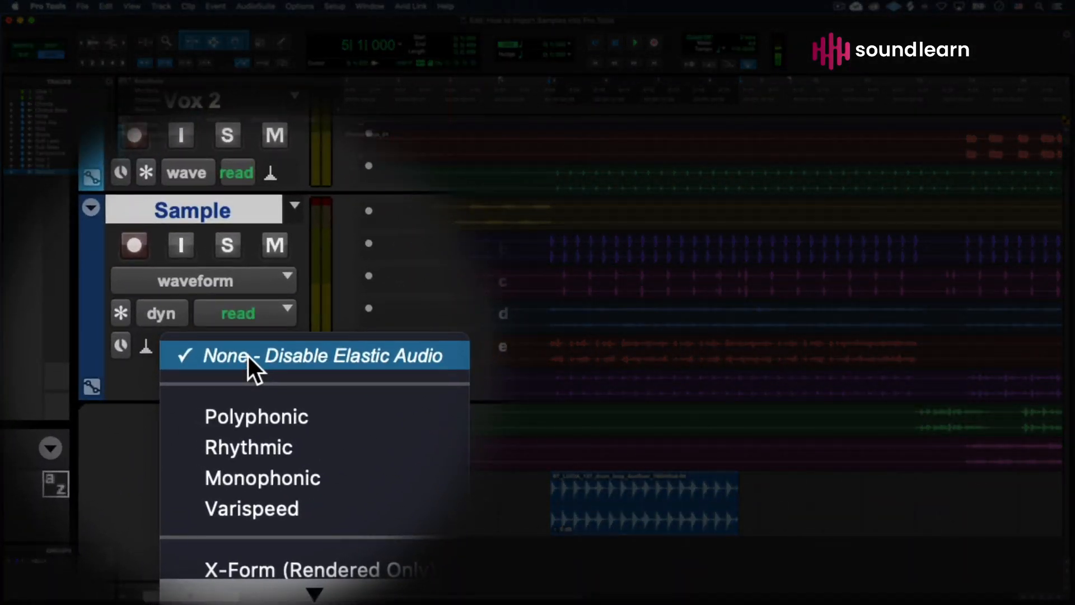
mouse_move(254, 429)
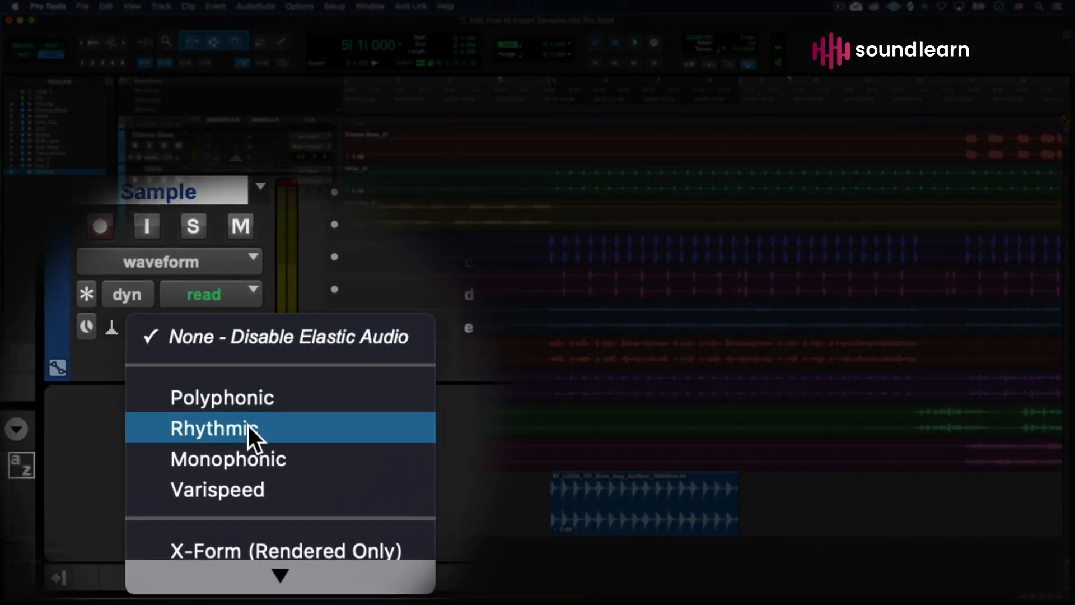
mouse_move(254, 408)
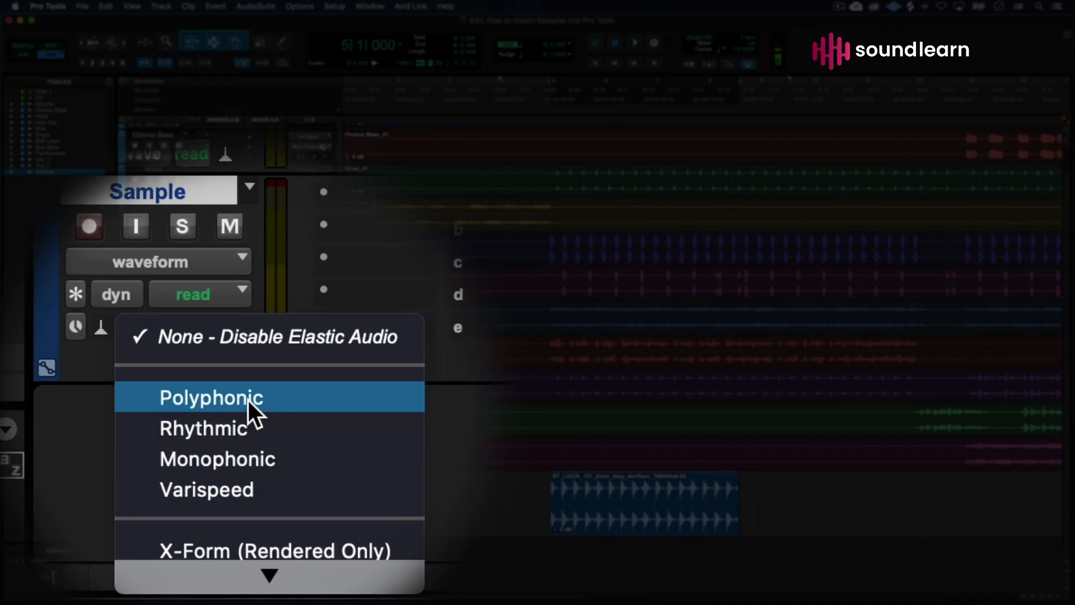
mouse_move(254, 427)
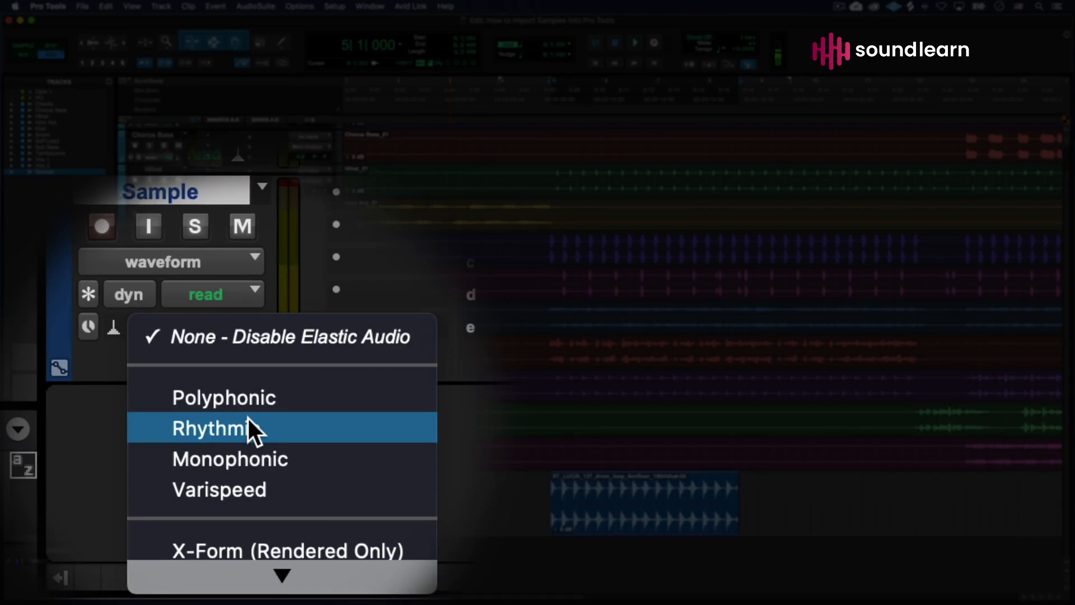
left_click(213, 427)
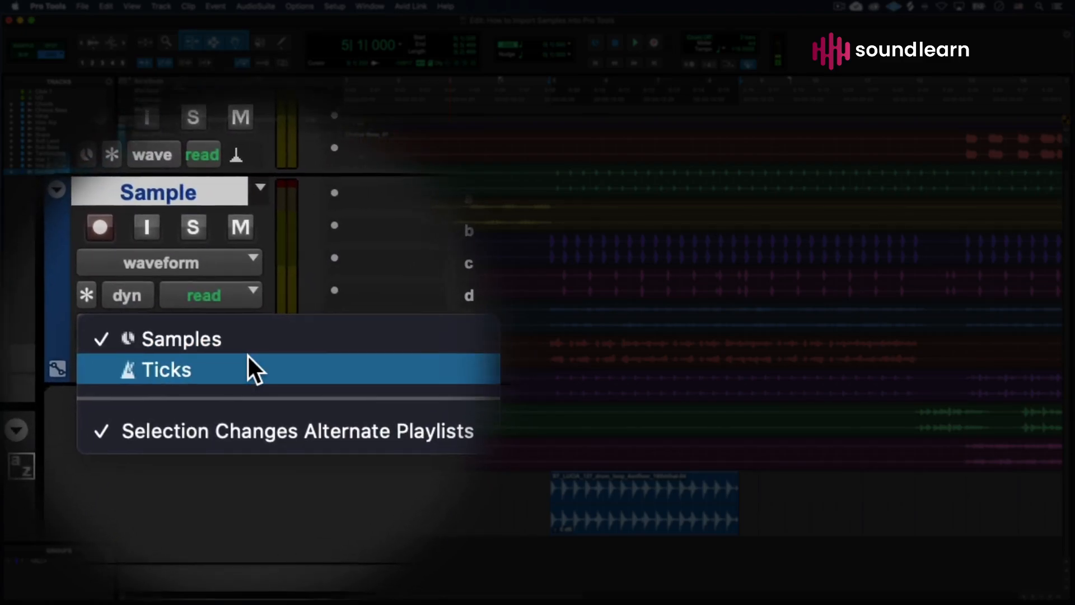
left_click(166, 369)
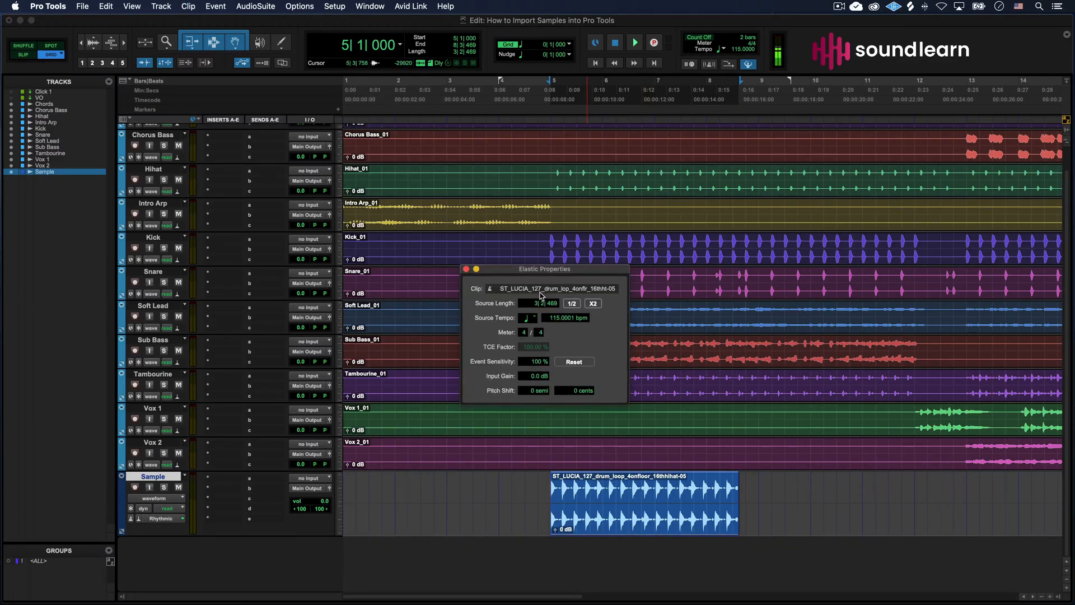
Step: Bring up Elastic Properties for the loop clip from the Clip menu
left_click(187, 6)
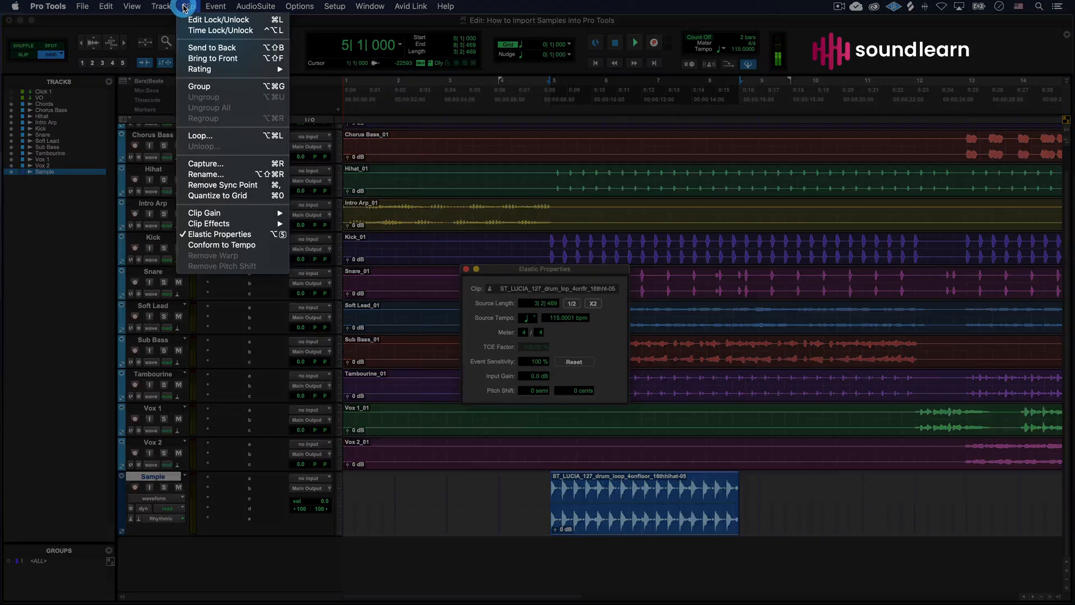
mouse_move(221, 234)
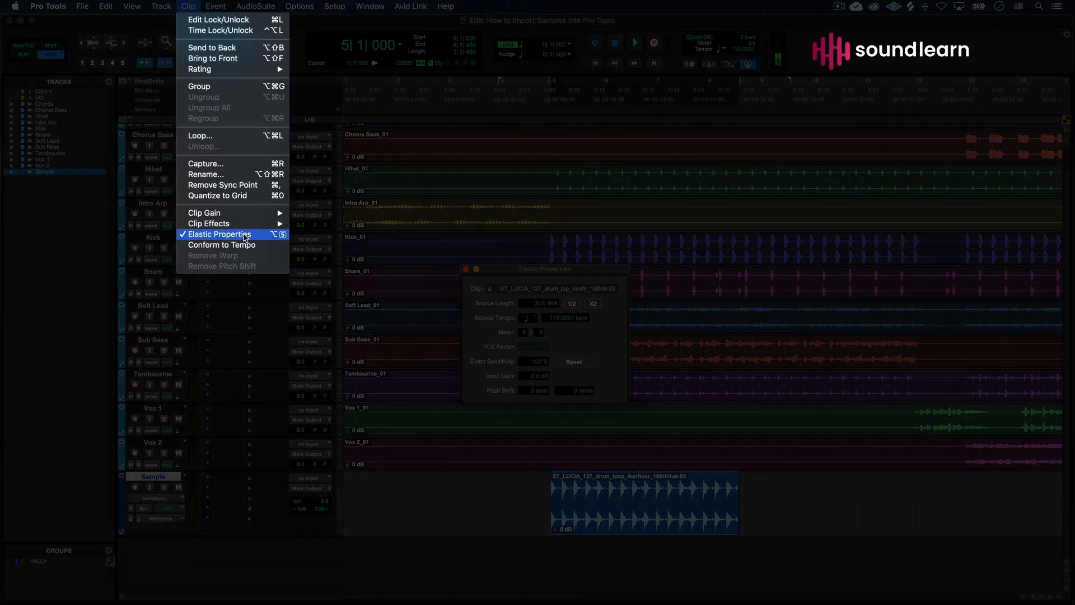
left_click(220, 234)
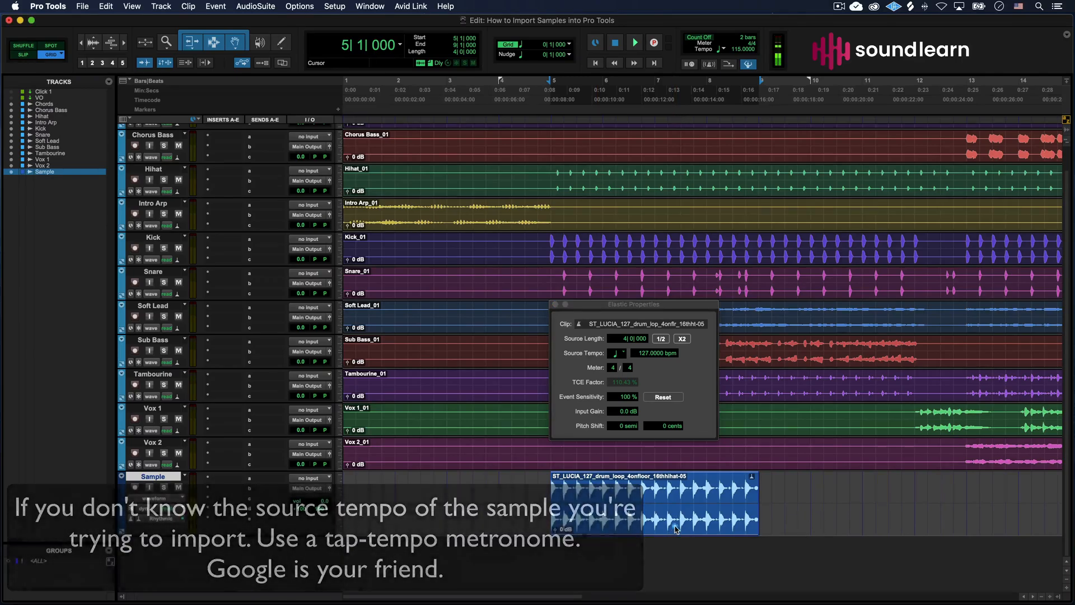
left_click(634, 41)
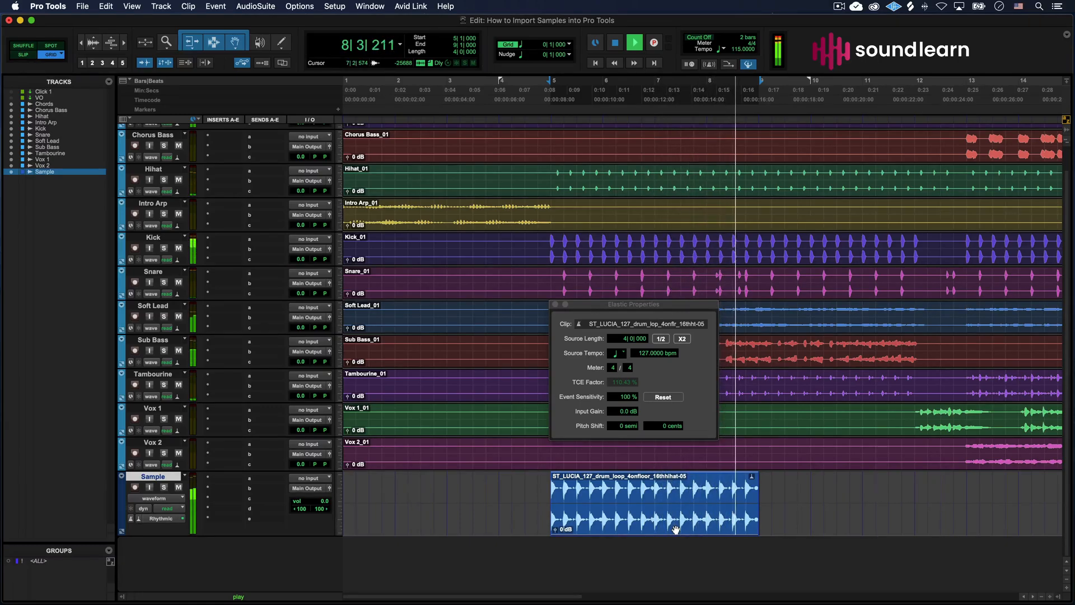
left_click(615, 41)
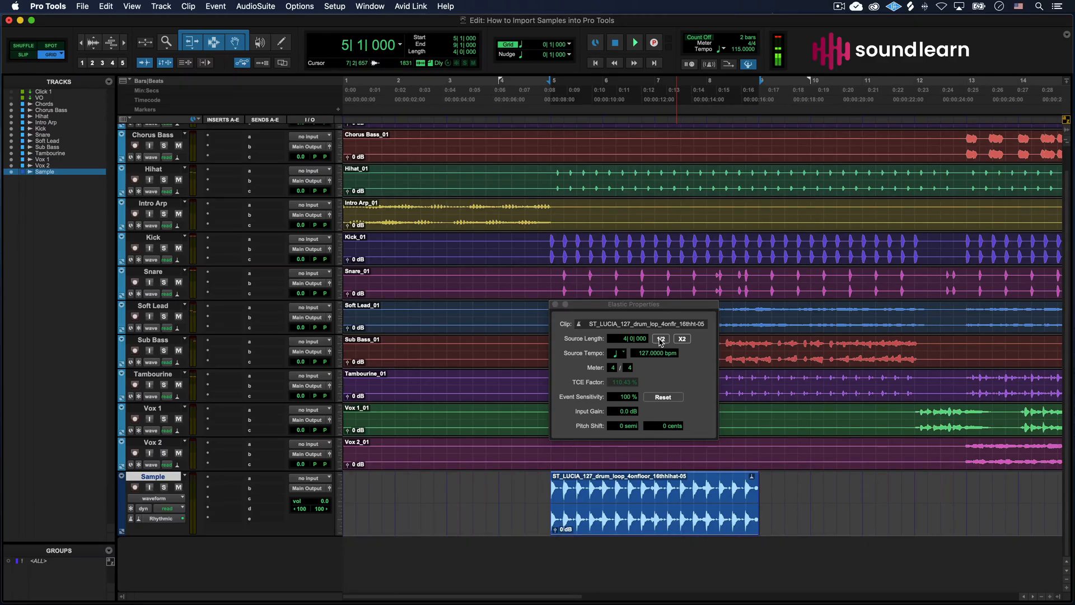
Step: Halve the loop's source tempo with 1/2 and audition it against the song
left_click(661, 338)
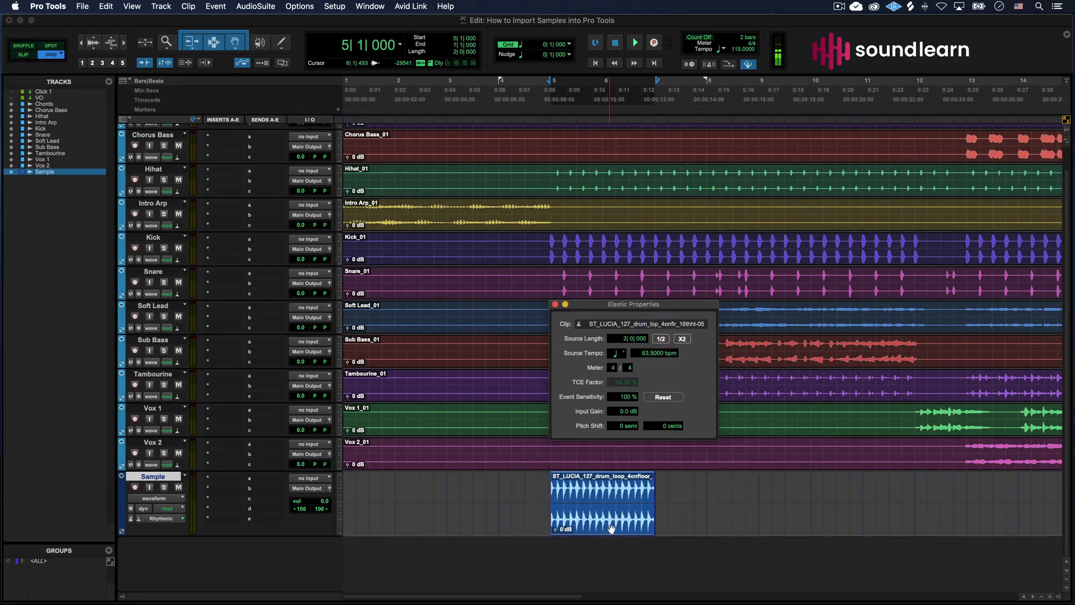
left_click(634, 42)
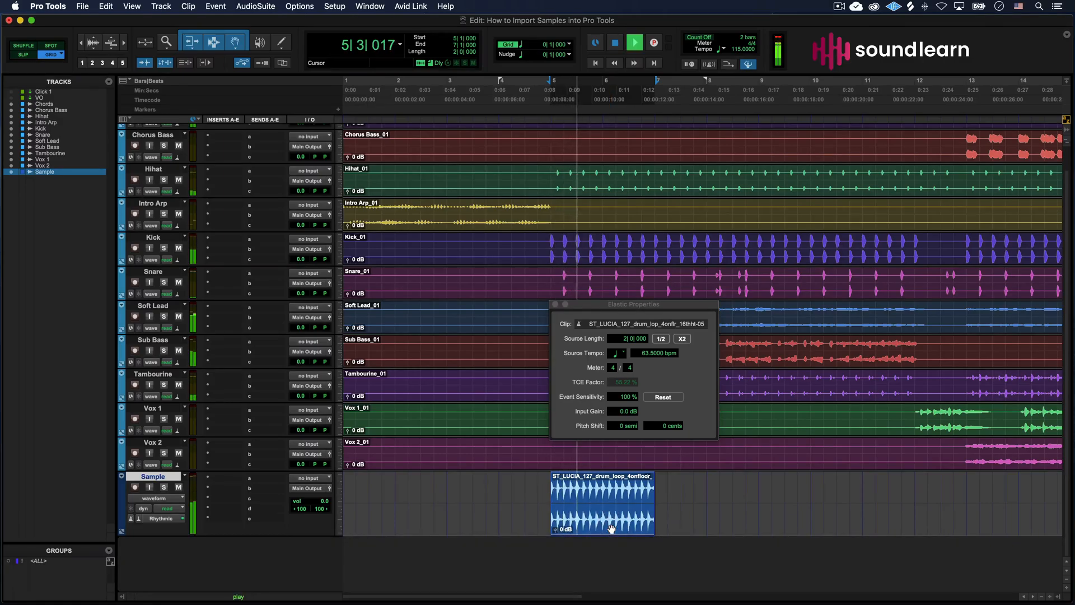
left_click(633, 41)
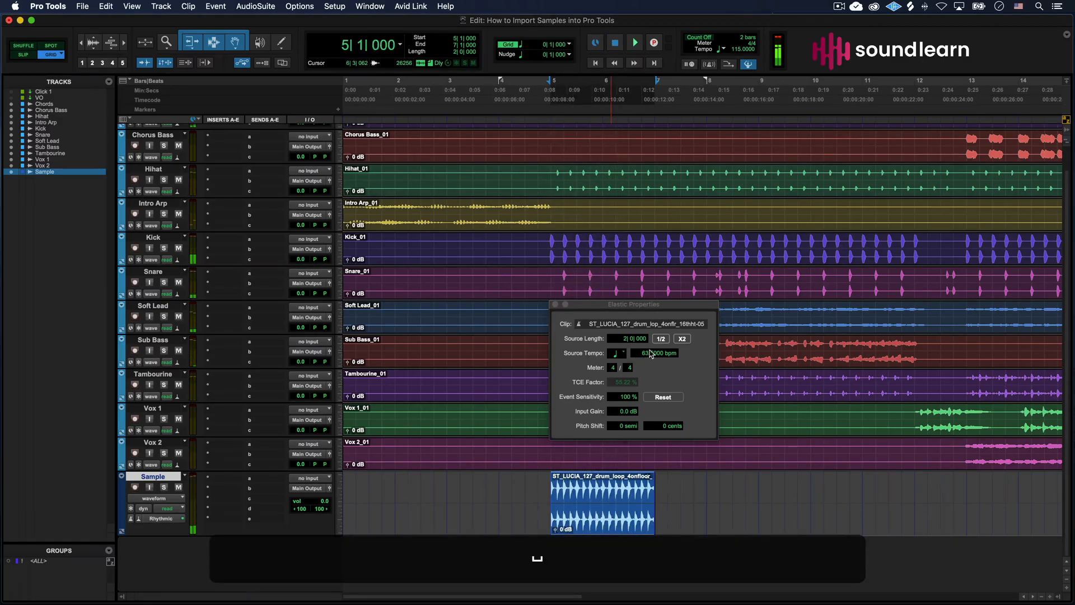
Step: Double the source tempo with X2 to 254 bpm over eight bars and play again
left_click(682, 339)
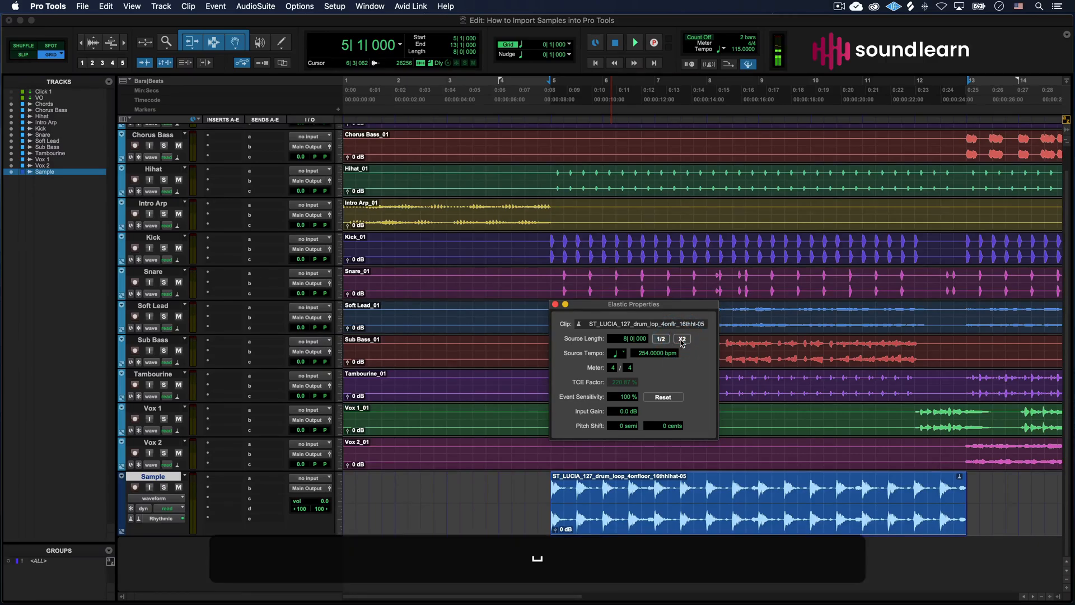
left_click(634, 42)
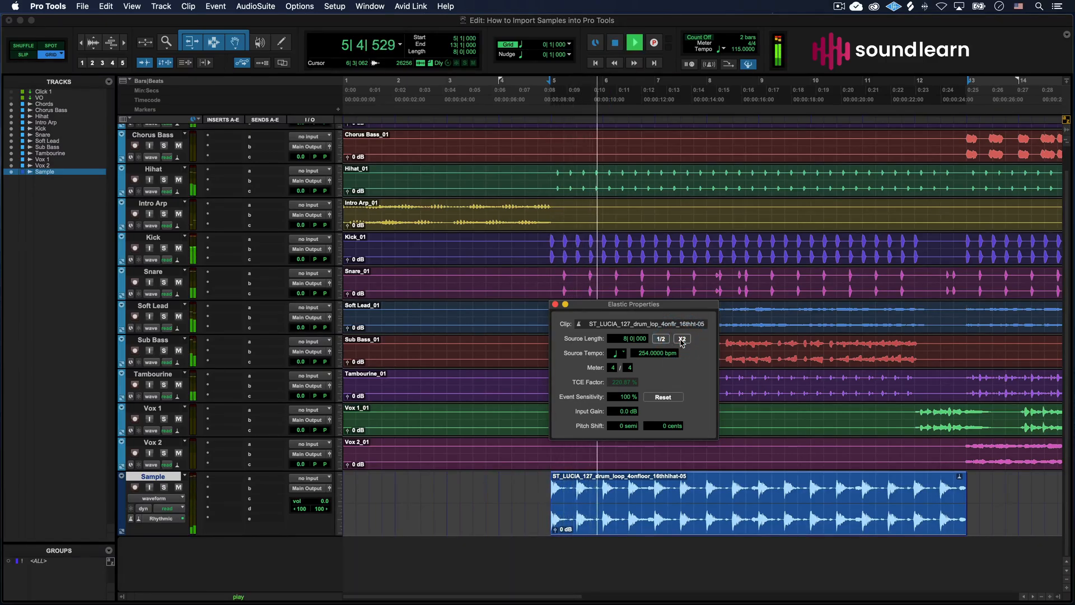